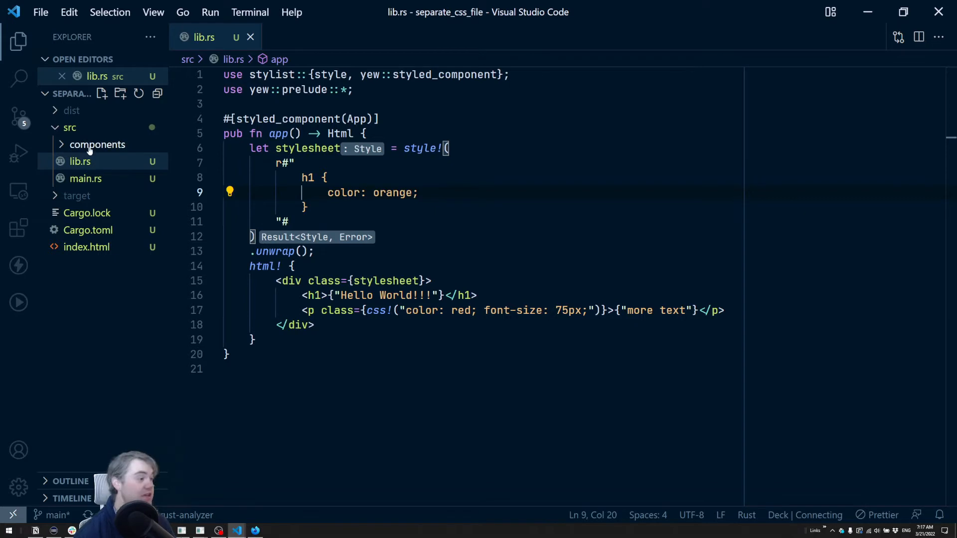
# - Add a new file named main.css inside the src folder
pyautogui.click(77, 195)
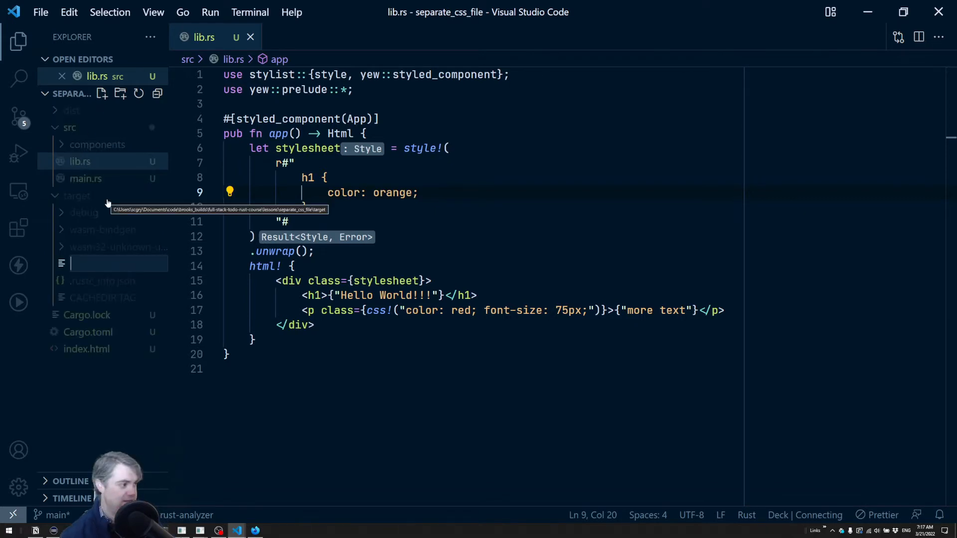
pyautogui.write('ma')
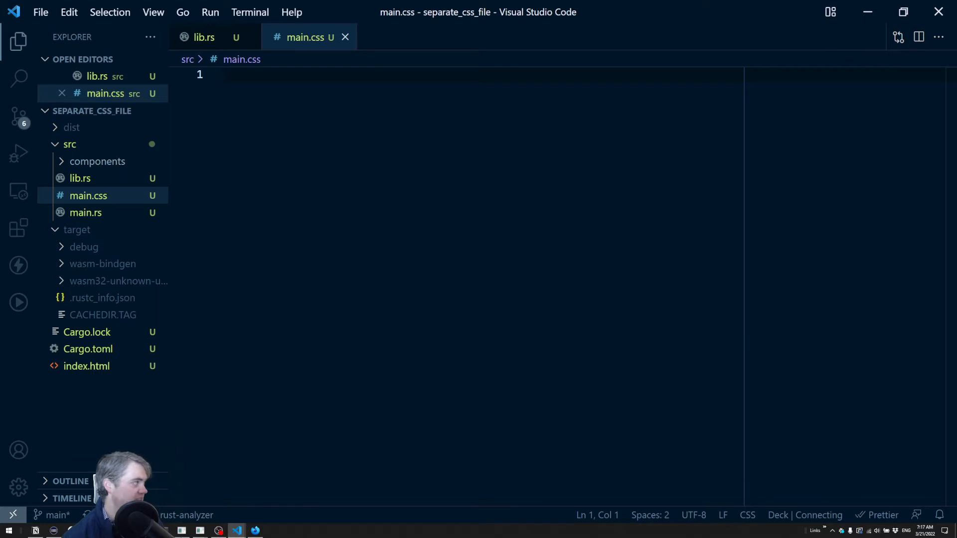
# - Write and save main.css rules: h1 color aqua, * font-size 100px, p color green
pyautogui.write('color')
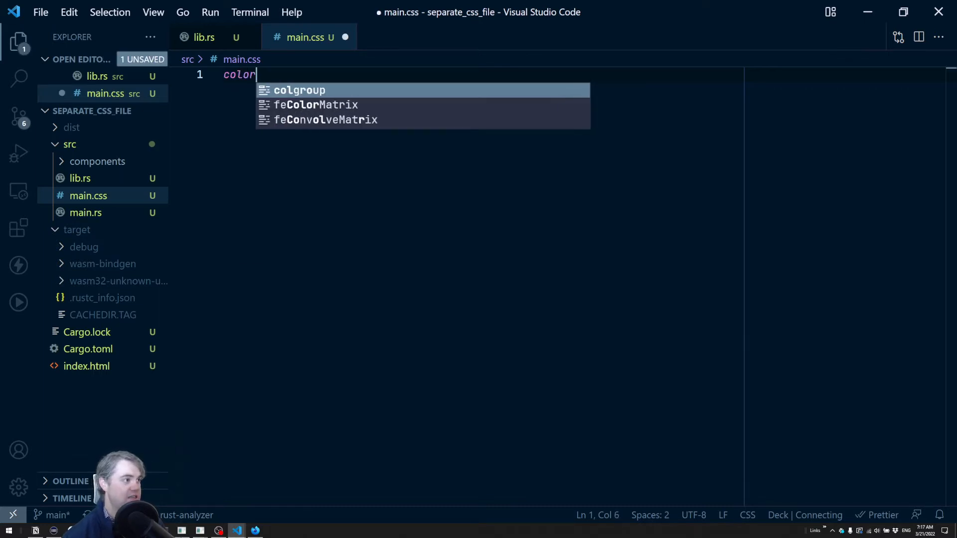
pyautogui.write('h1')
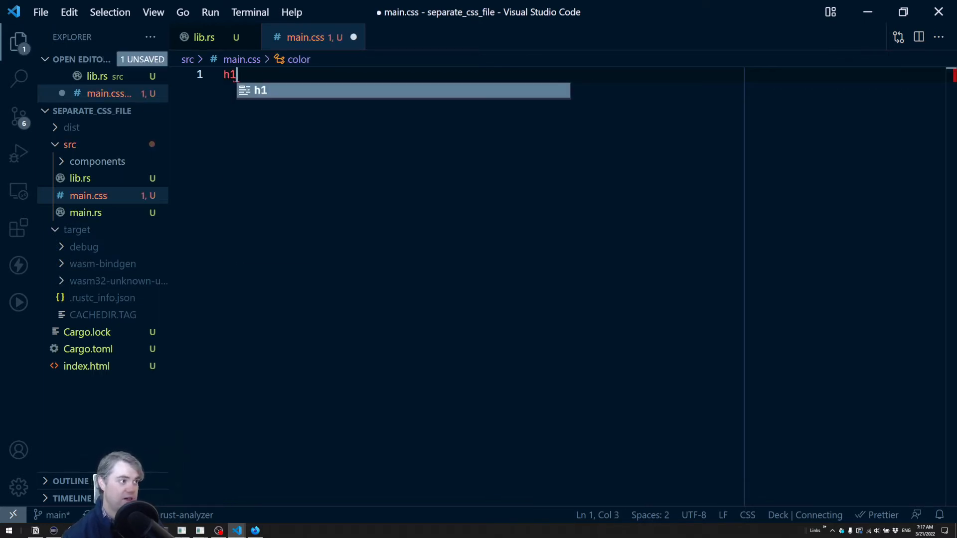
pyautogui.write('{')
pyautogui.write('color: ;')
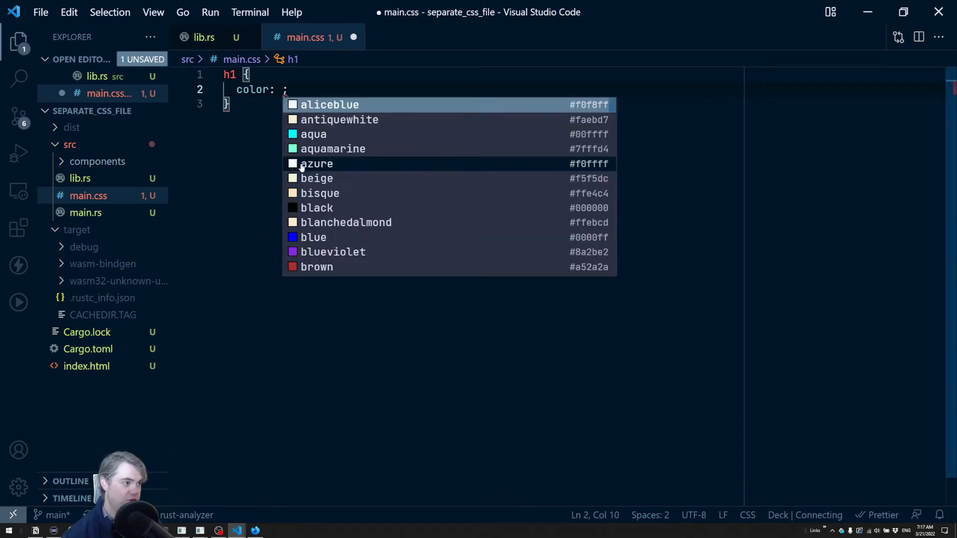
pyautogui.scroll(-3)
pyautogui.write('* {')
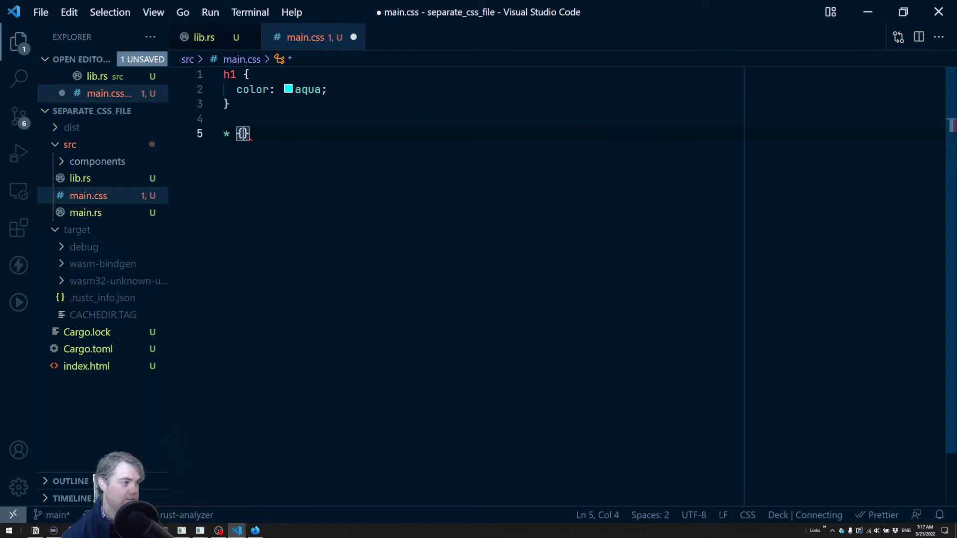
pyautogui.write('fond')
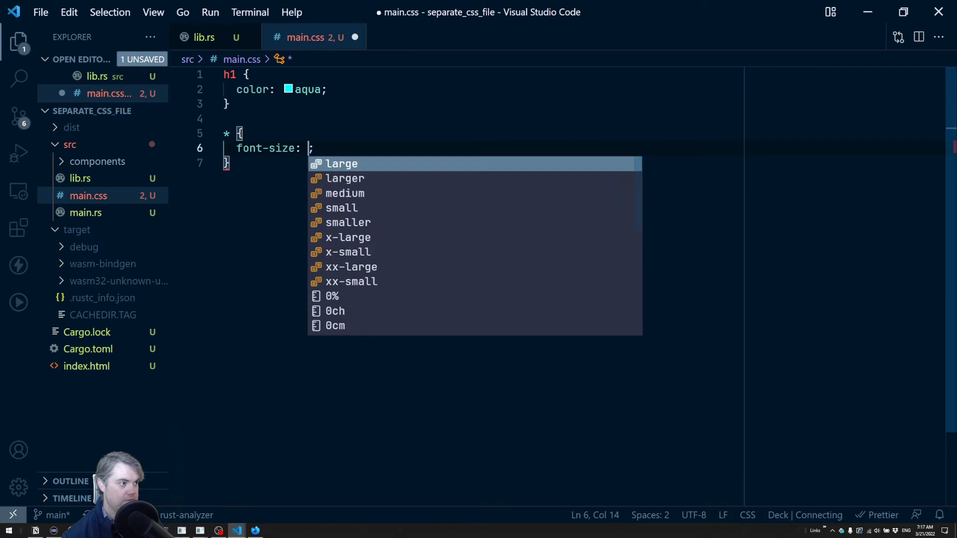
pyautogui.write('100')
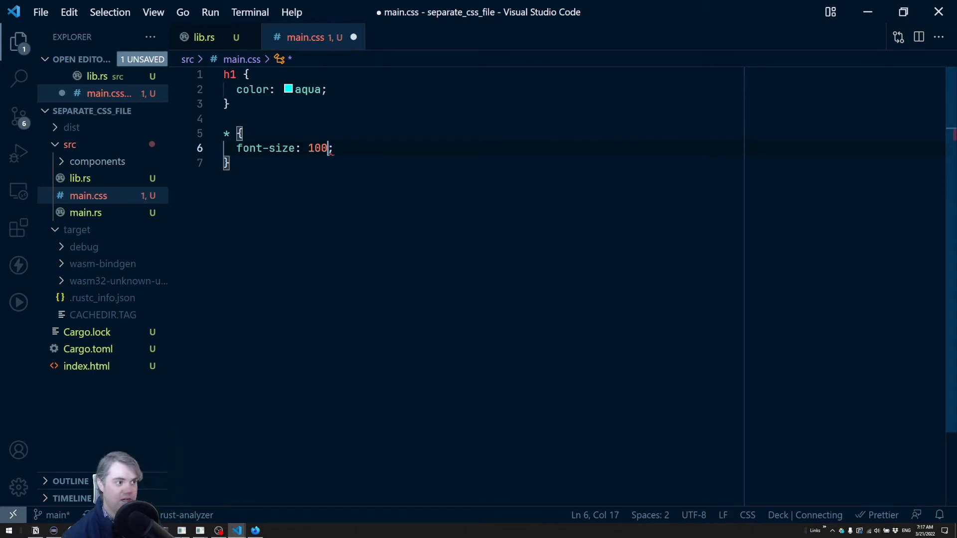
pyautogui.write('px')
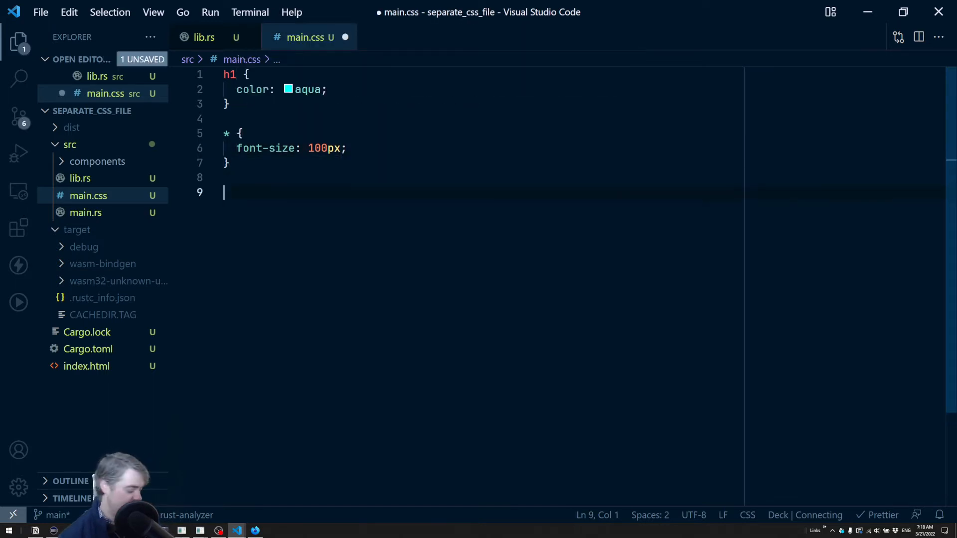
pyautogui.write('p {')
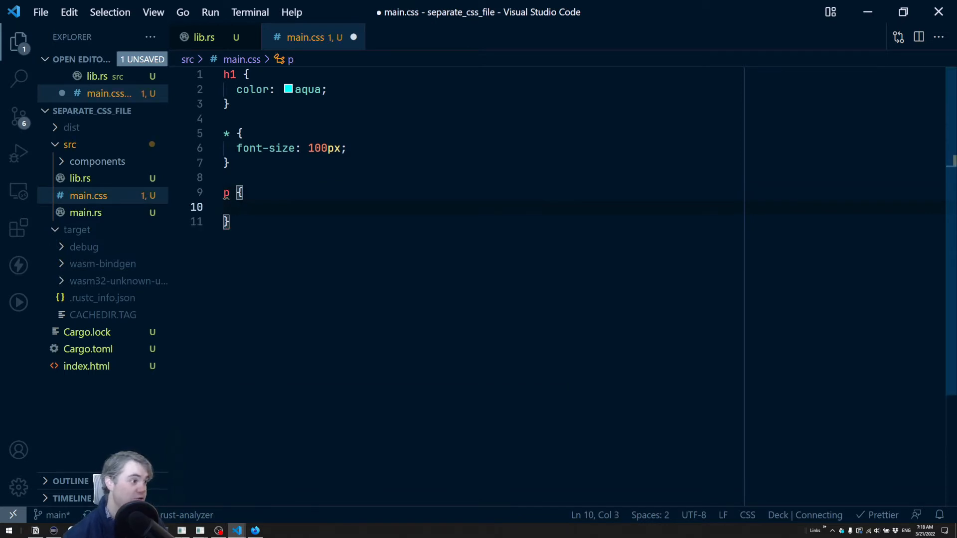
pyautogui.write('color: green;')
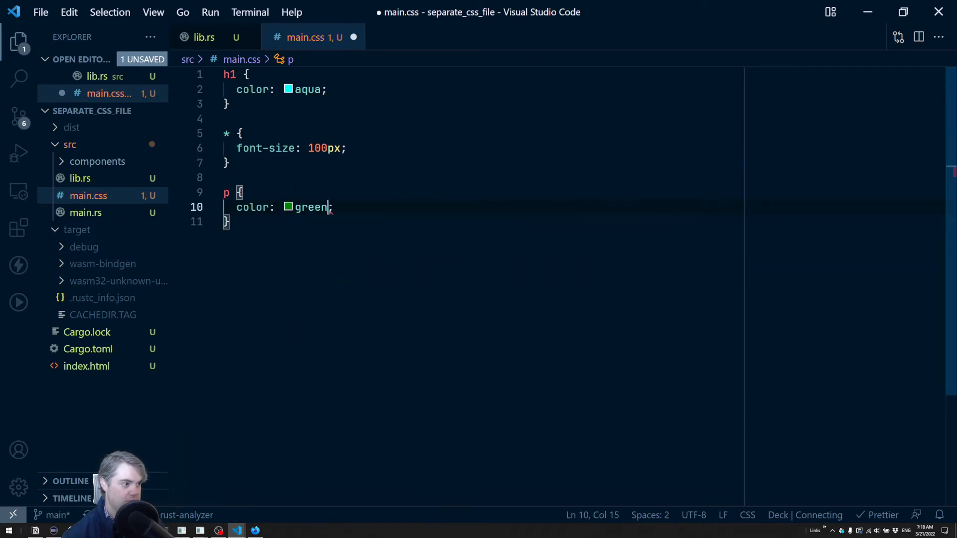
pyautogui.press('ctrl+s')
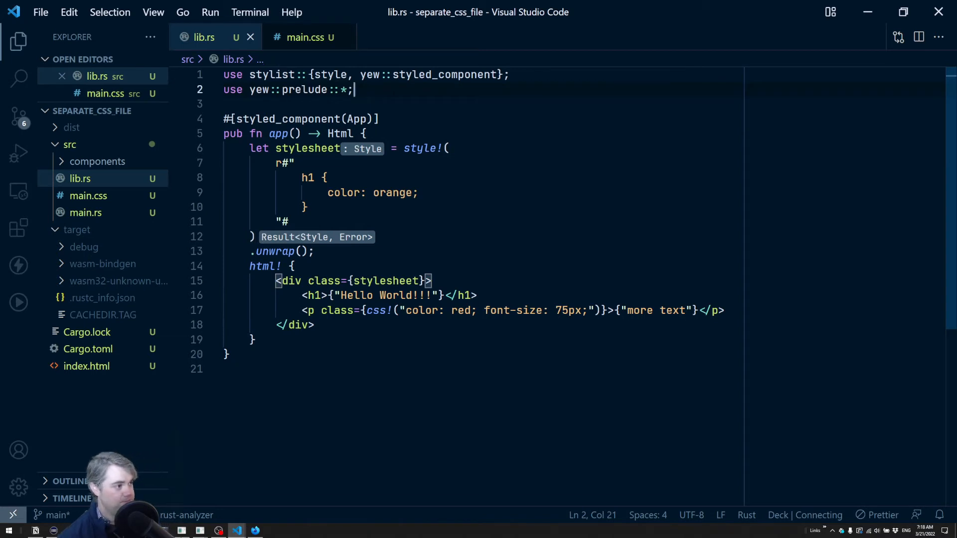
# - Declare const STYLE_FILE: &str = include_str!("main.css"); in lib.rs
pyautogui.write('const')
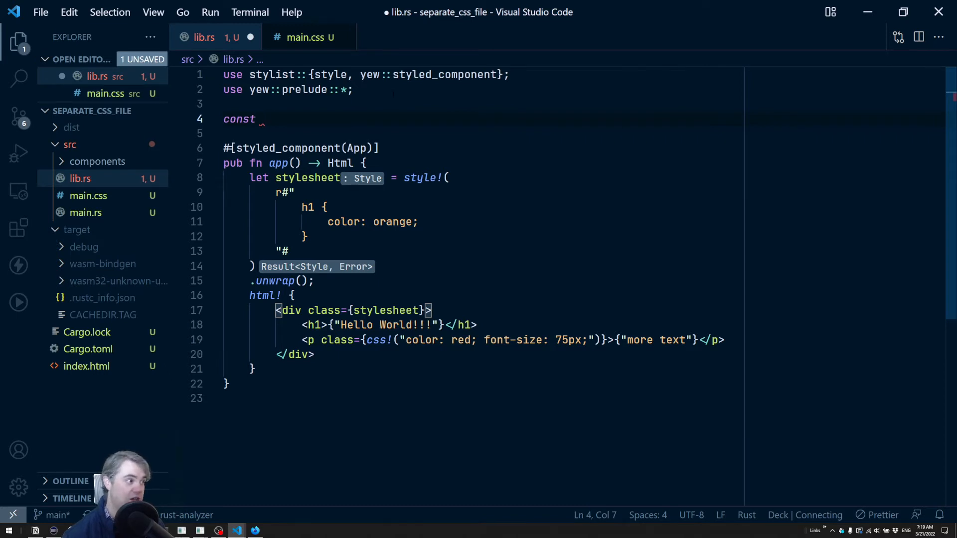
pyautogui.write('STL')
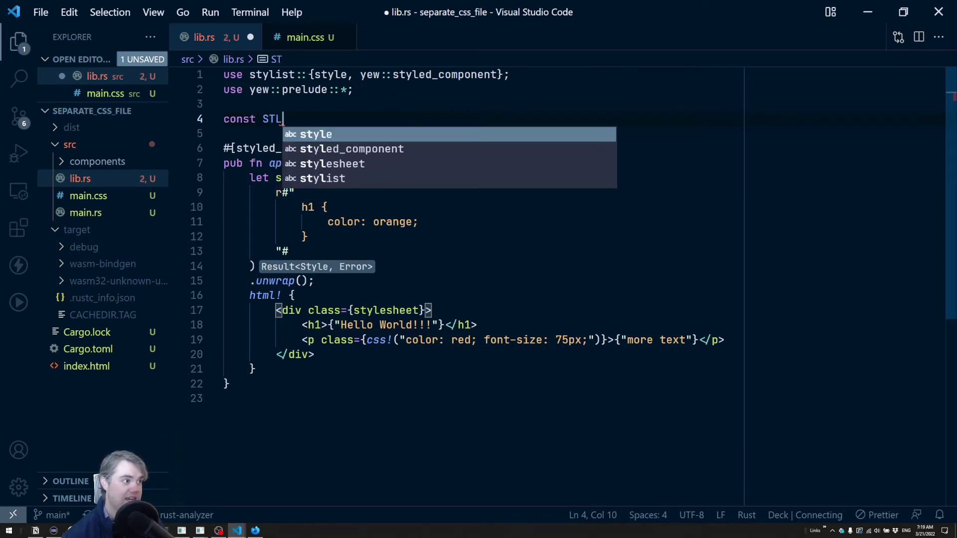
pyautogui.write('YE')
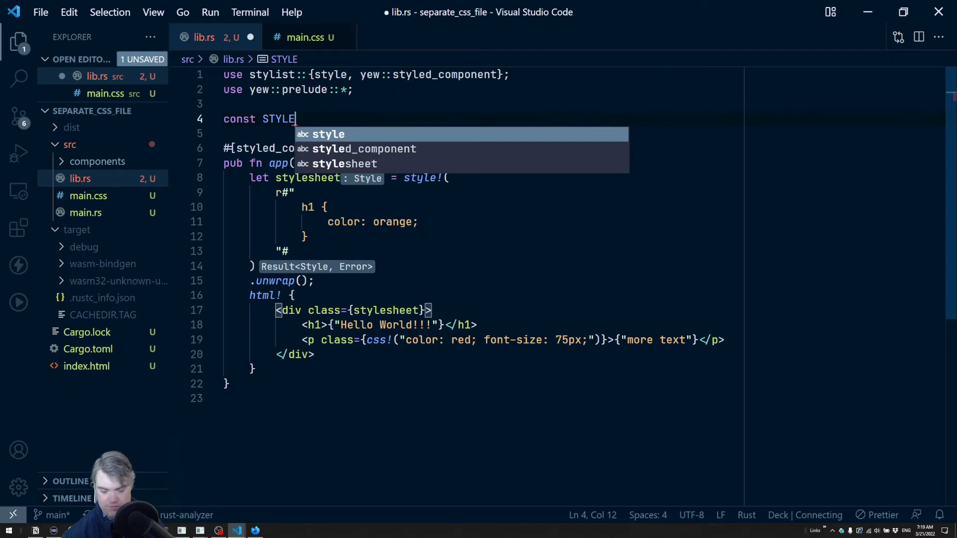
pyautogui.write('_FILE')
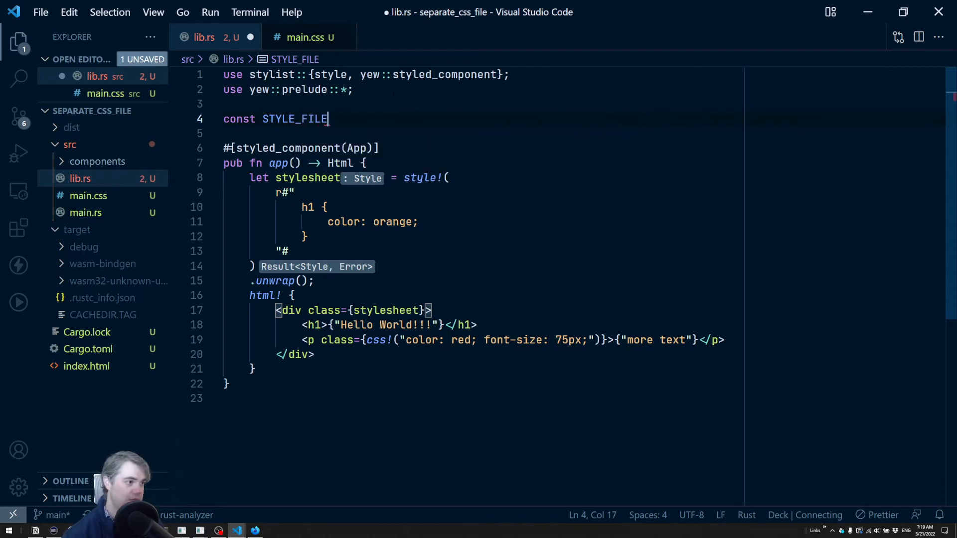
pyautogui.write(':')
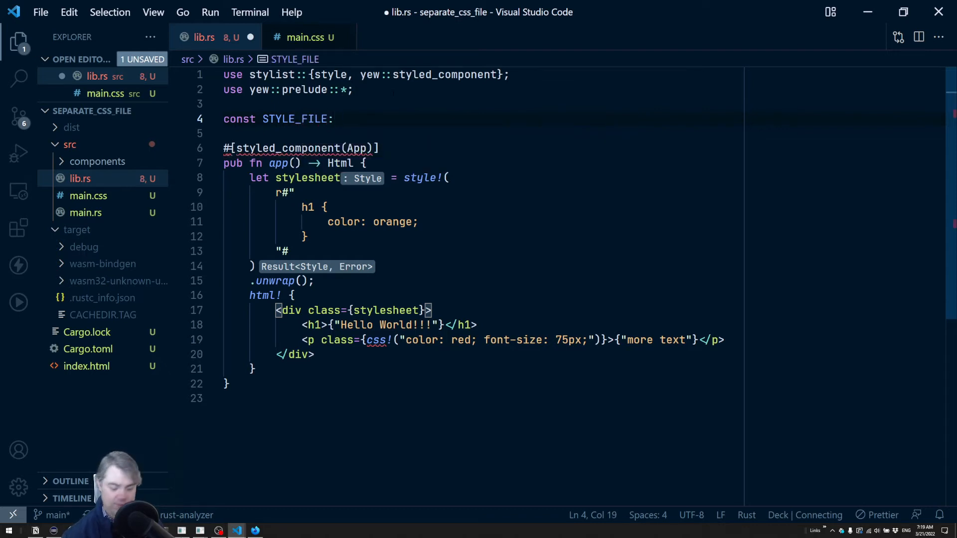
pyautogui.write('&str =')
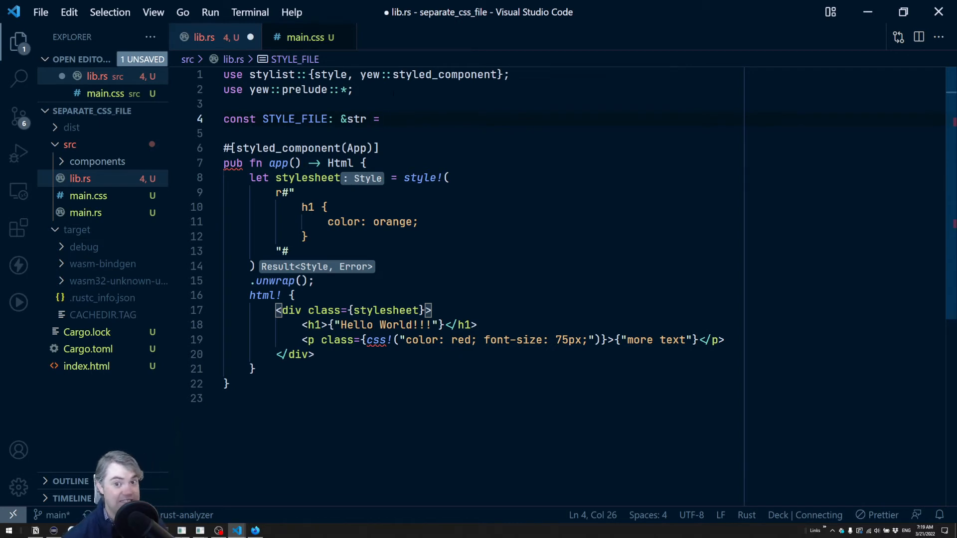
pyautogui.write('i')
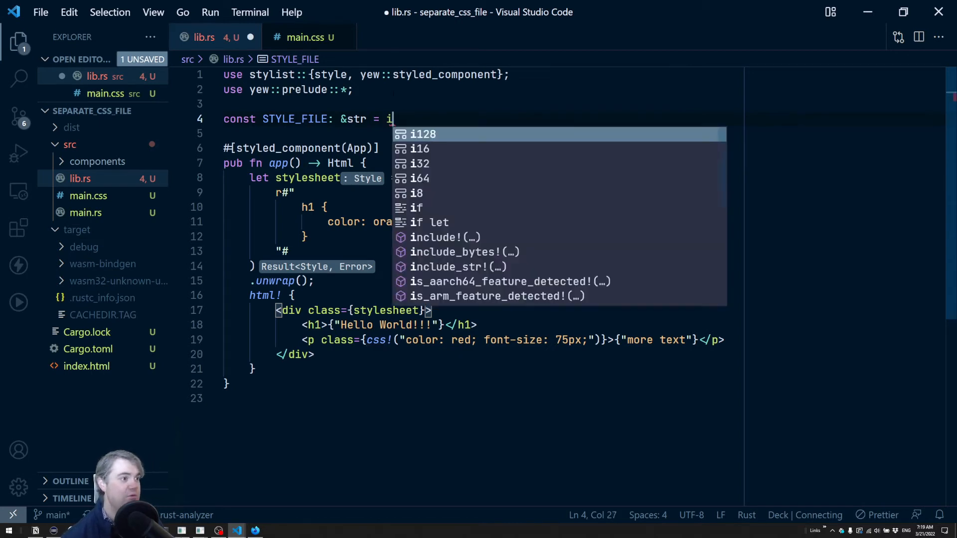
pyautogui.write('nclude_str!(')
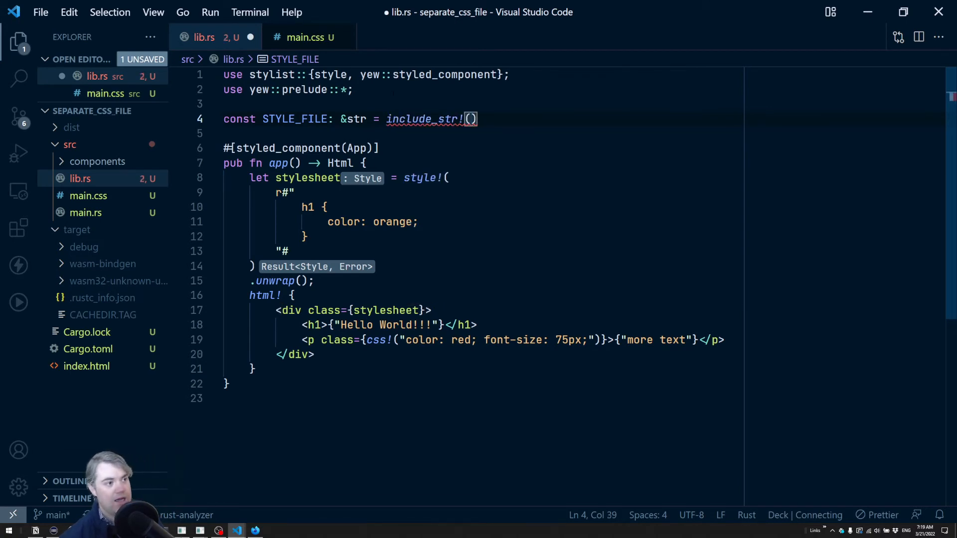
pyautogui.write('""')
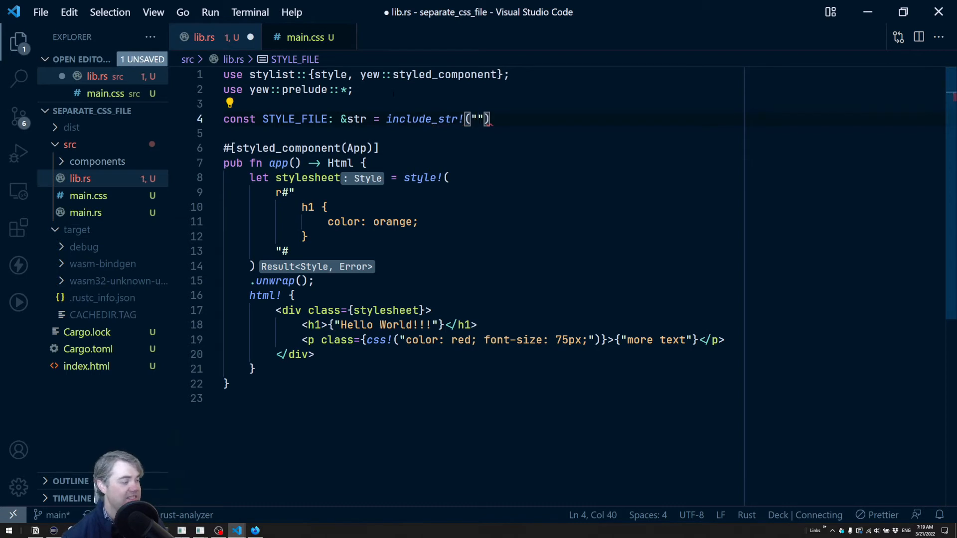
pyautogui.write('main.css')
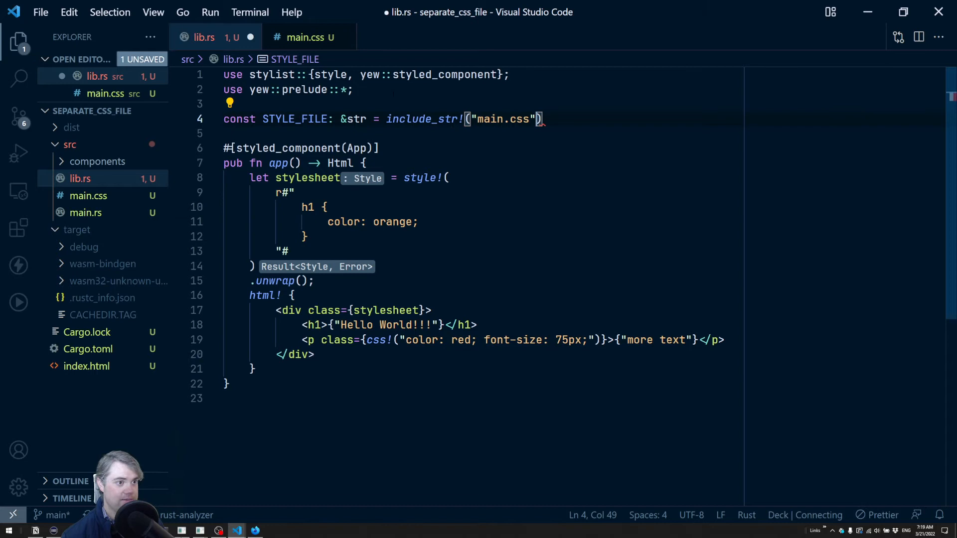
pyautogui.write(';')
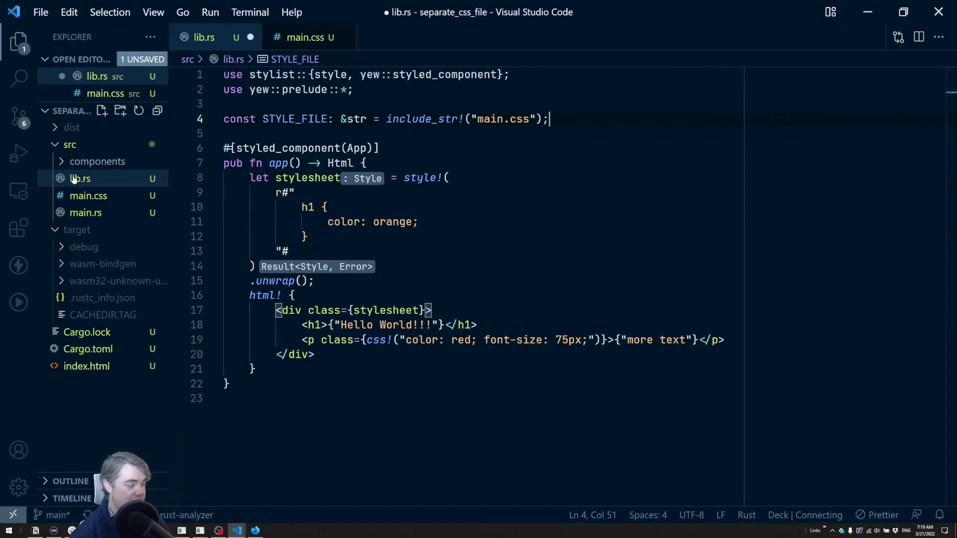
# - Expand the components folder, hide the Explorer sidebar, and select the inline style! block
pyautogui.click(96, 161)
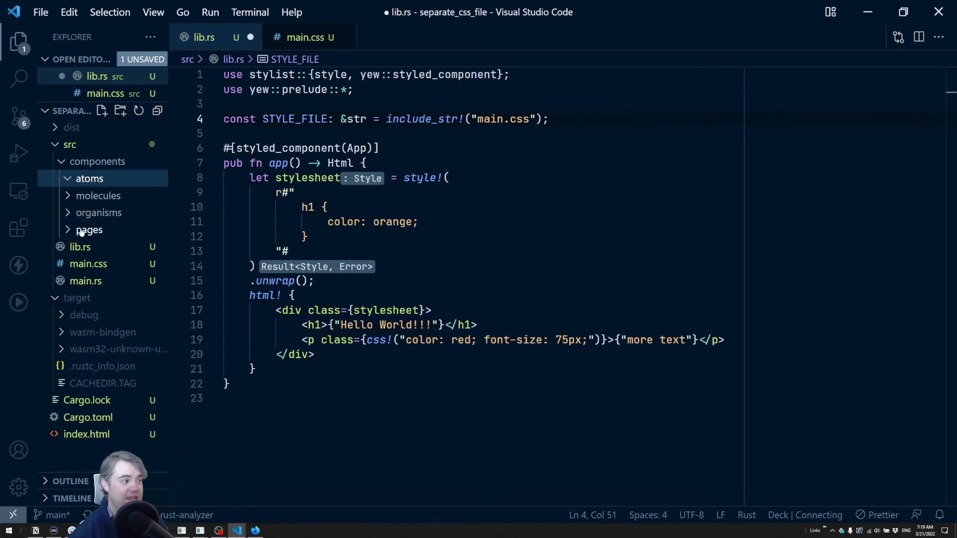
pyautogui.moveTo(88, 229)
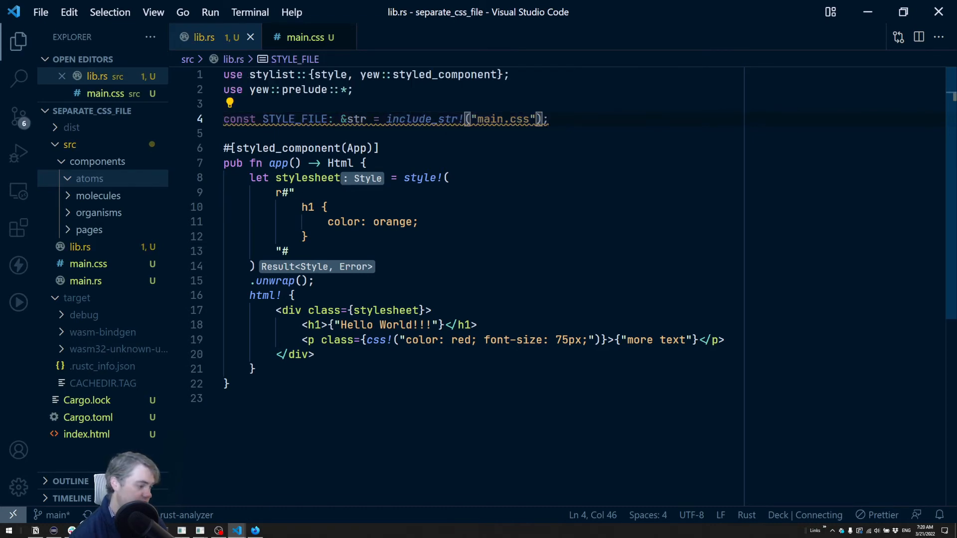
pyautogui.click(18, 40)
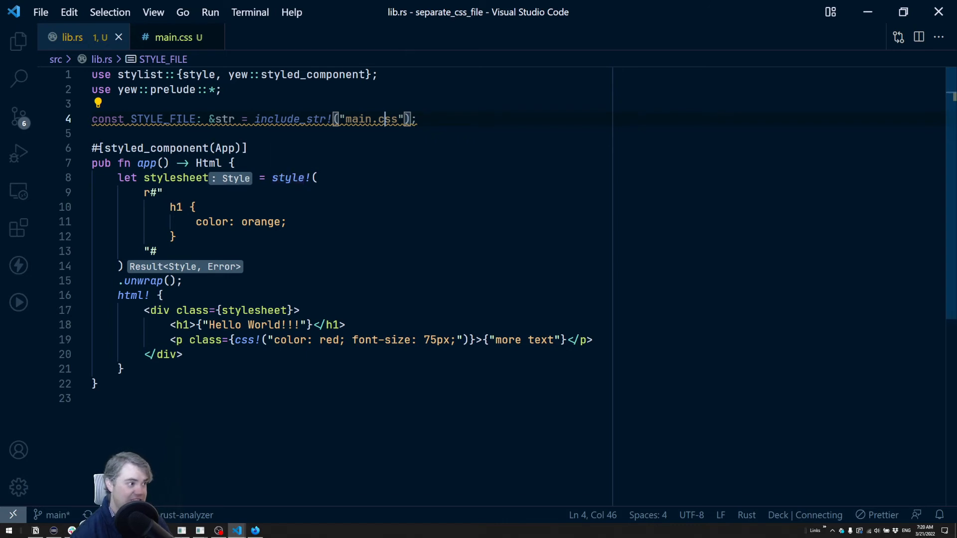
pyautogui.moveTo(144, 193); pyautogui.dragTo(156, 251)
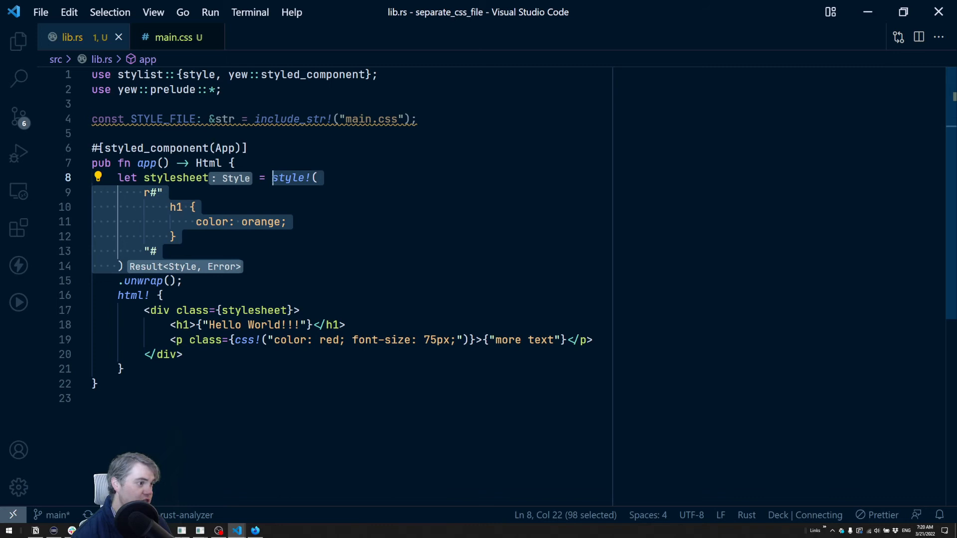
# - Replace the style! block with Style::new(STYLE_FILE).unwrap(), importing Style from stylist
pyautogui.write('Sty')
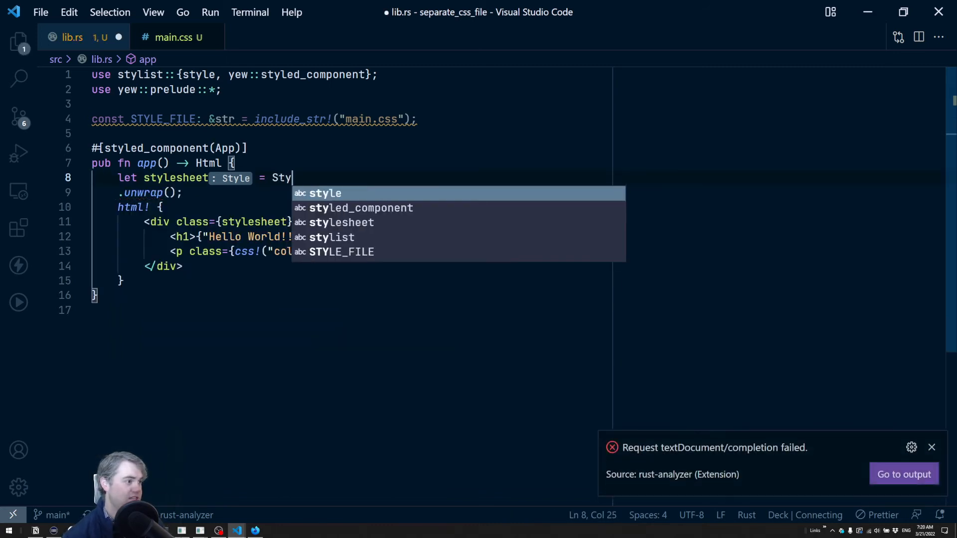
pyautogui.write('l')
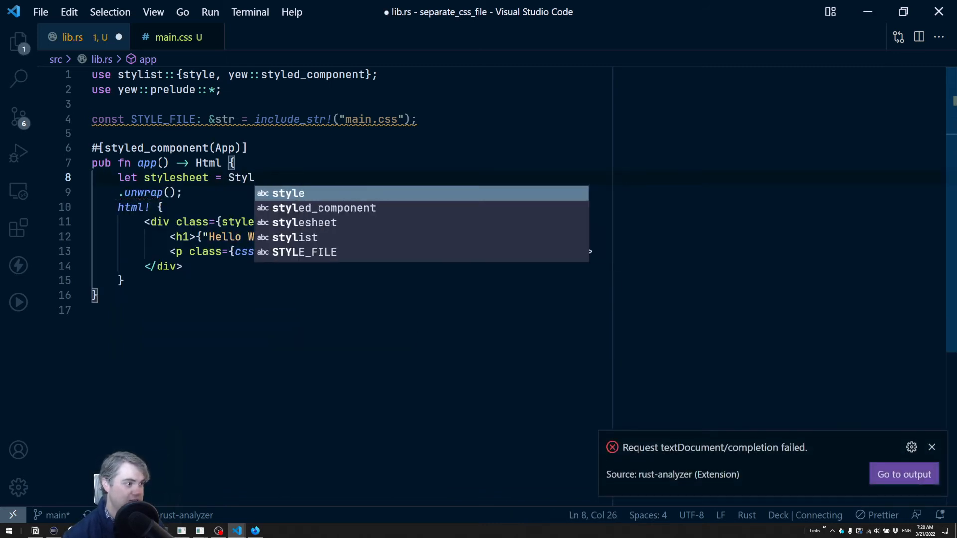
pyautogui.write('e')
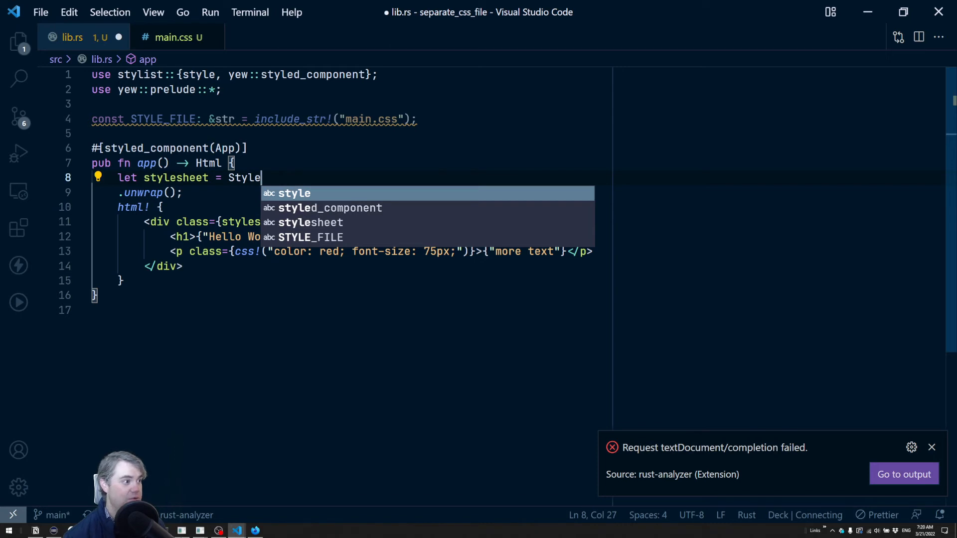
pyautogui.press('BackSpace')
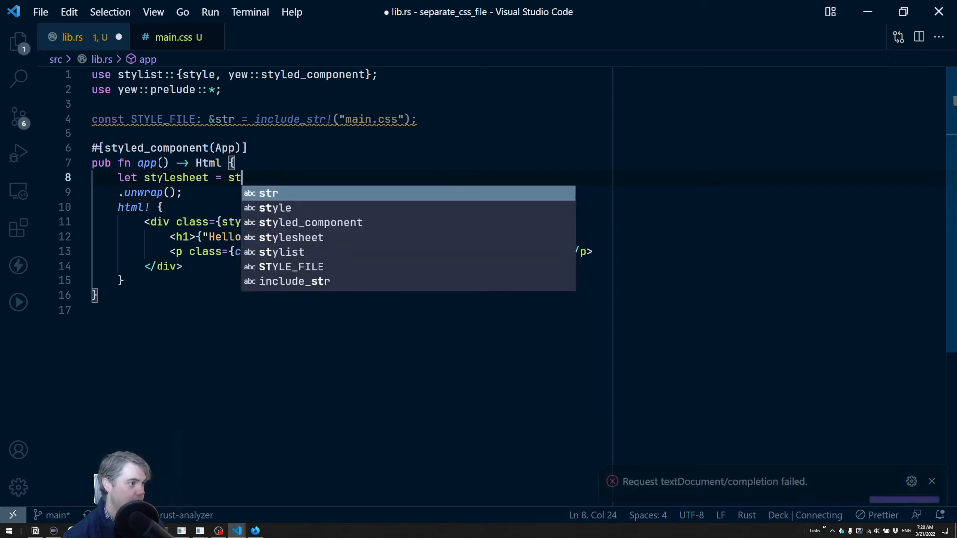
pyautogui.write('yli')
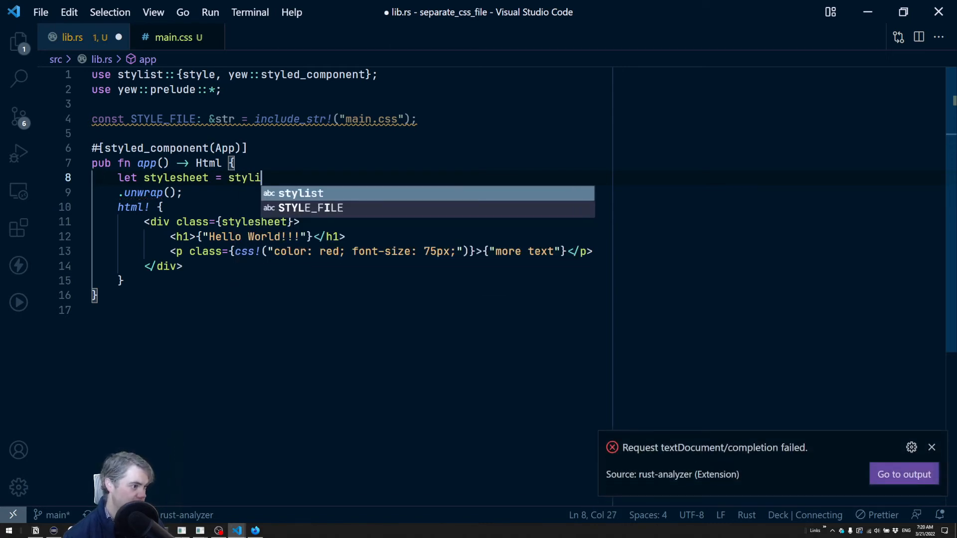
pyautogui.write('st::')
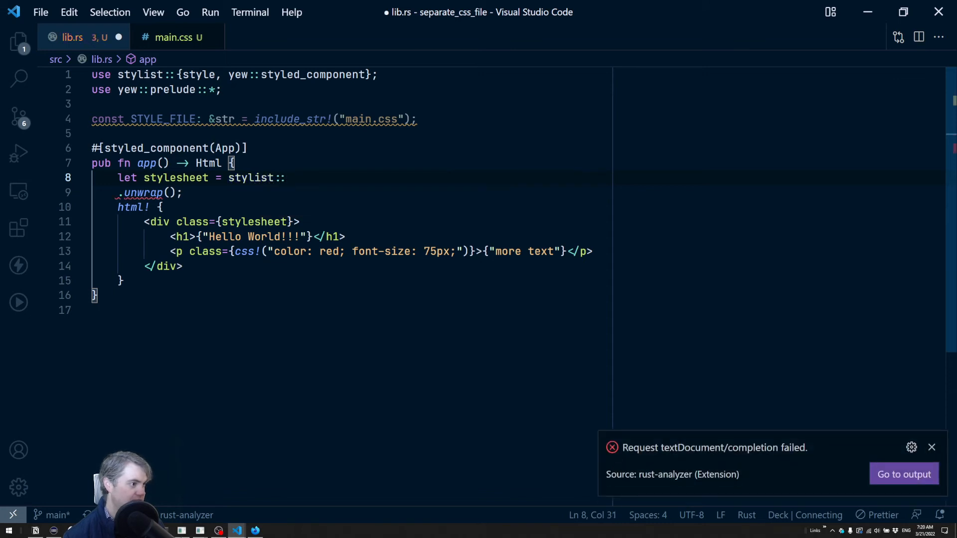
pyautogui.write('Style')
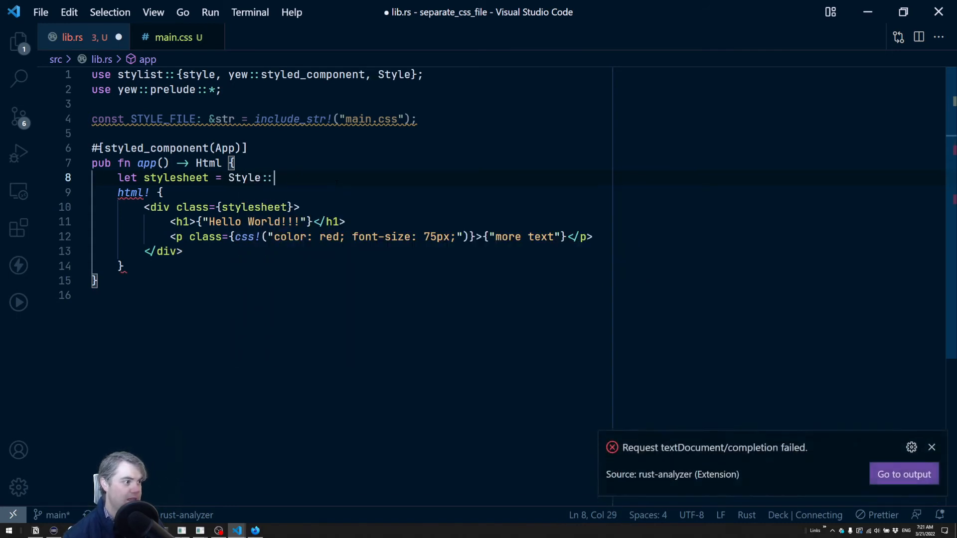
pyautogui.write('new(ST')
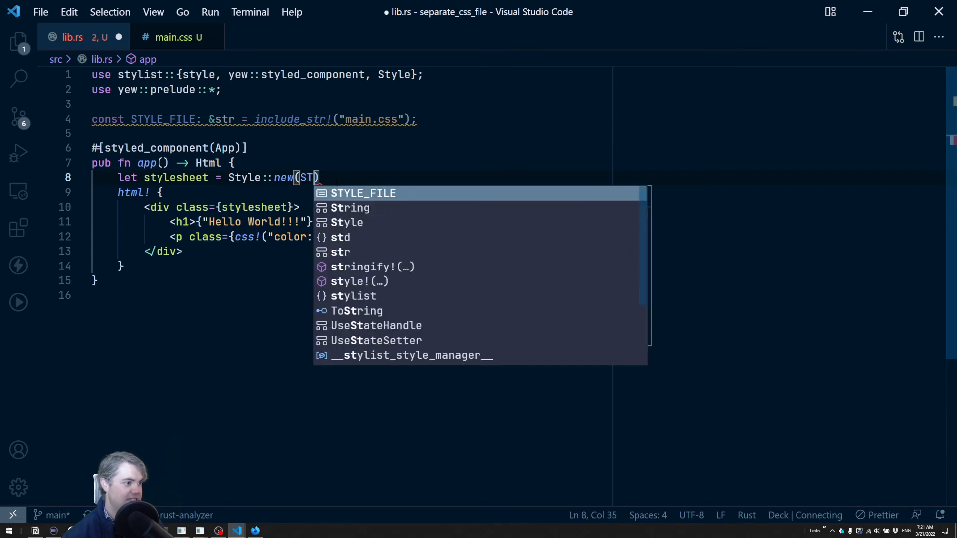
pyautogui.click(363, 193)
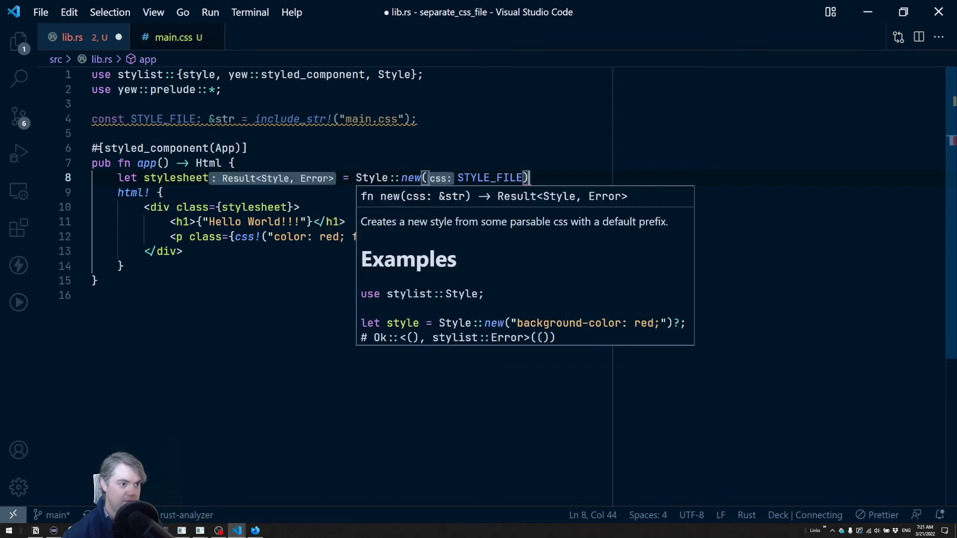
pyautogui.write('.unr')
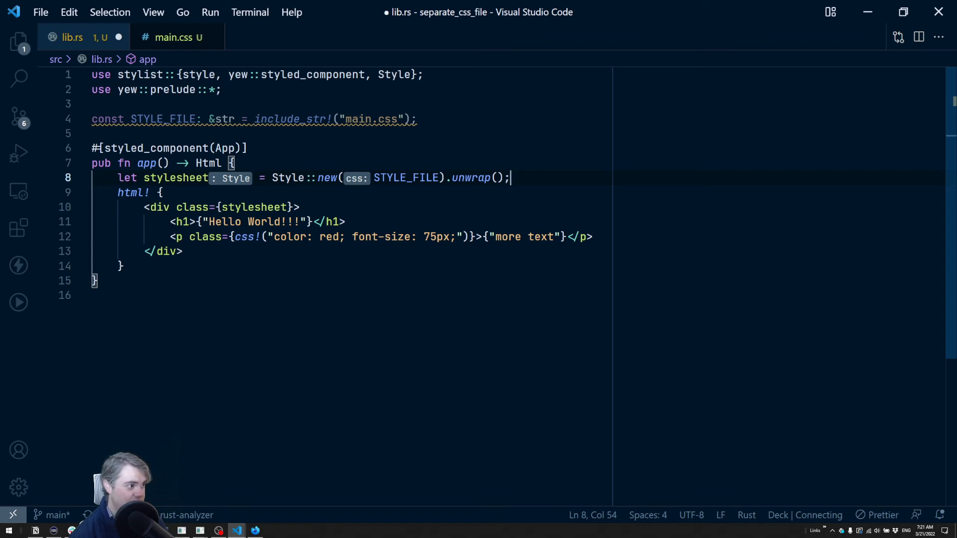
pyautogui.doubleClick(253, 207)
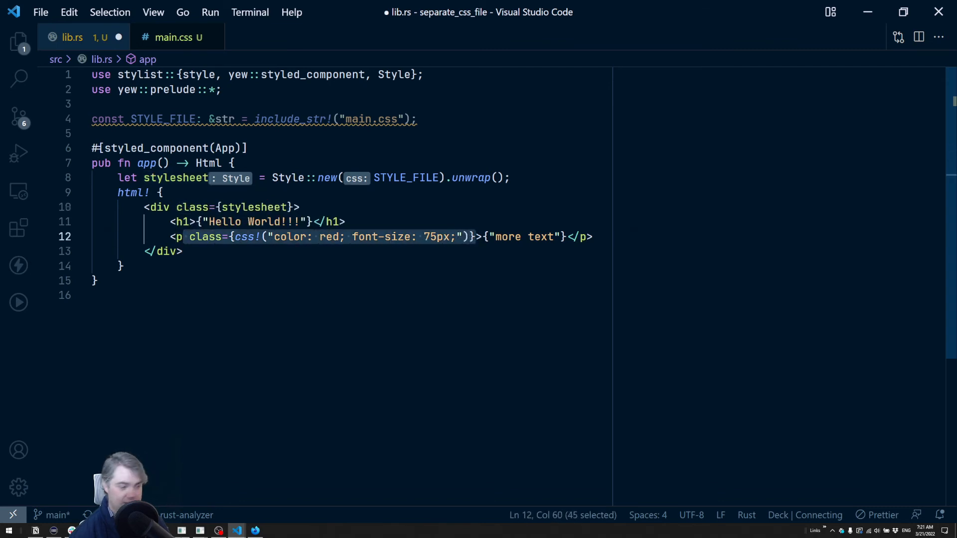
# - Delete the paragraph's inline css class attribute and save lib.rs
pyautogui.press('Delete')
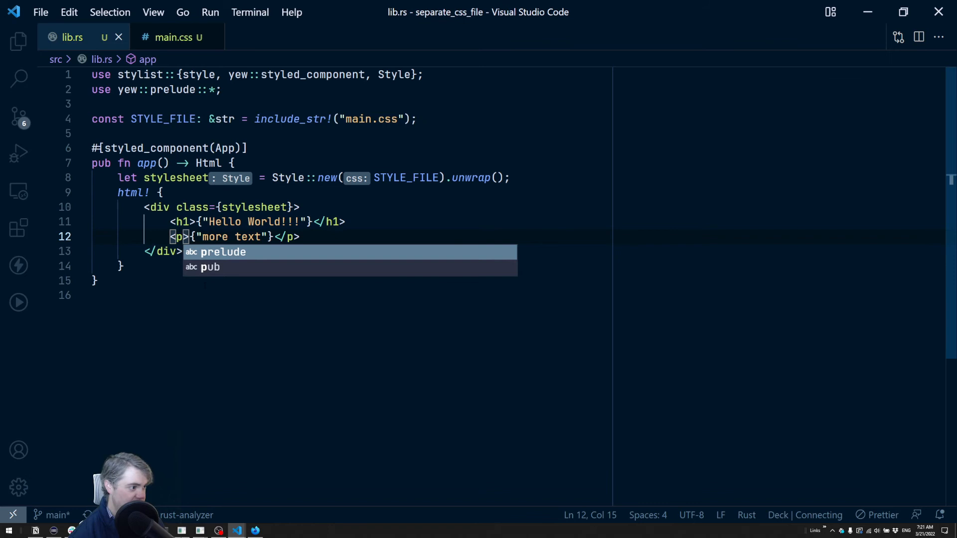
pyautogui.press('Escape')
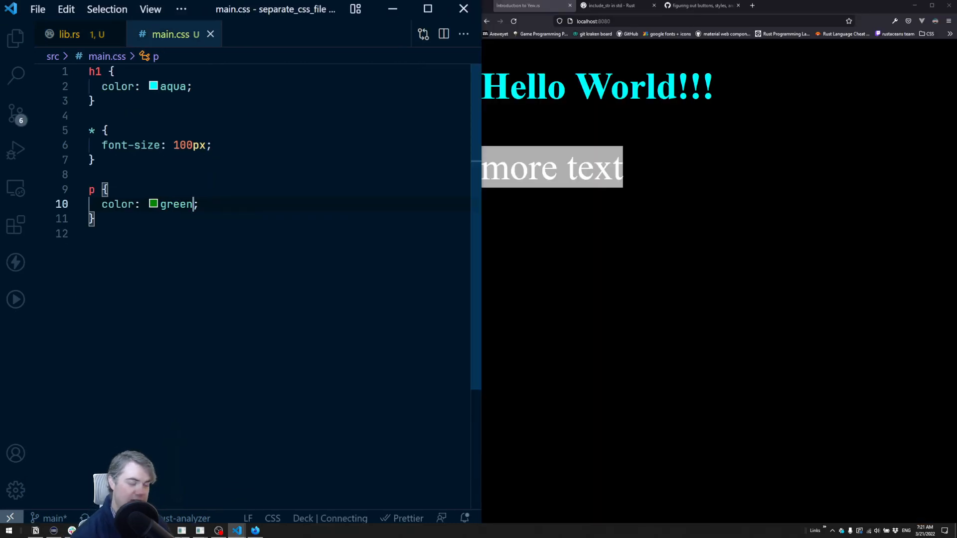
# - Swap green for yellowgreen in main.css's p rule using autocomplete
pyautogui.doubleClick(174, 203)
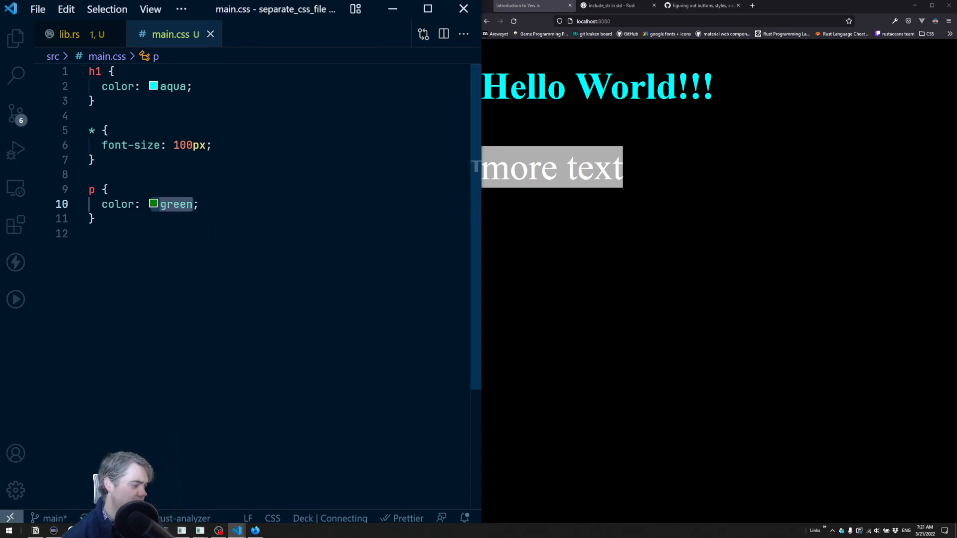
pyautogui.write('yell')
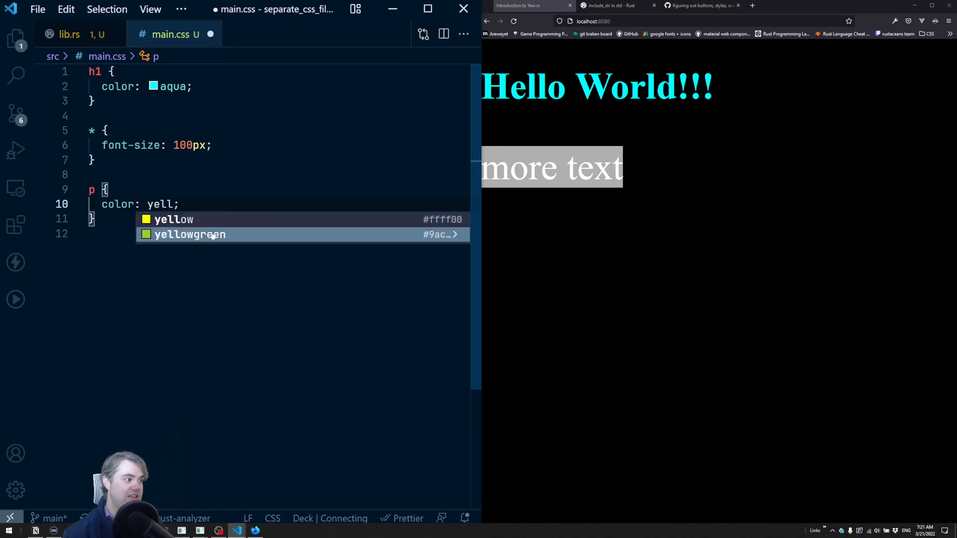
pyautogui.click(189, 234)
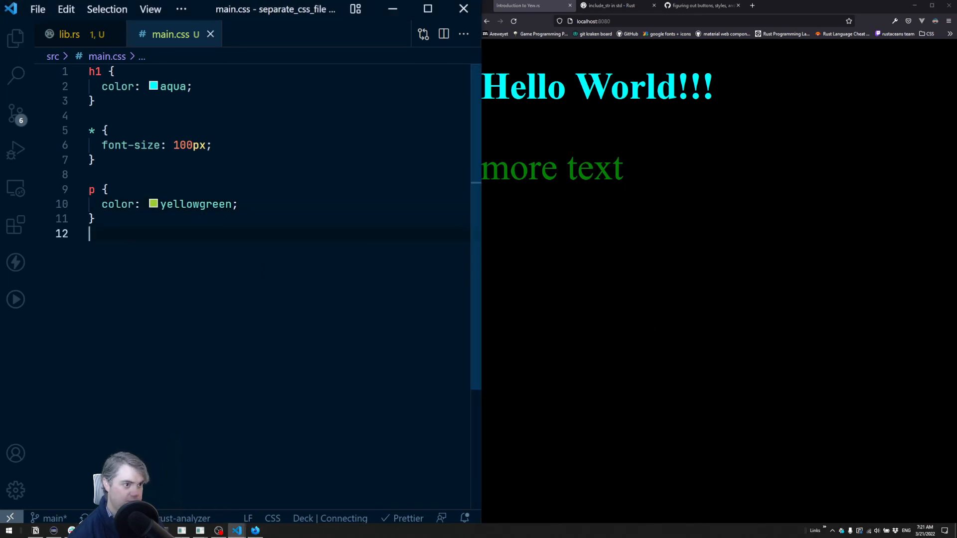
pyautogui.moveTo(592, 228)
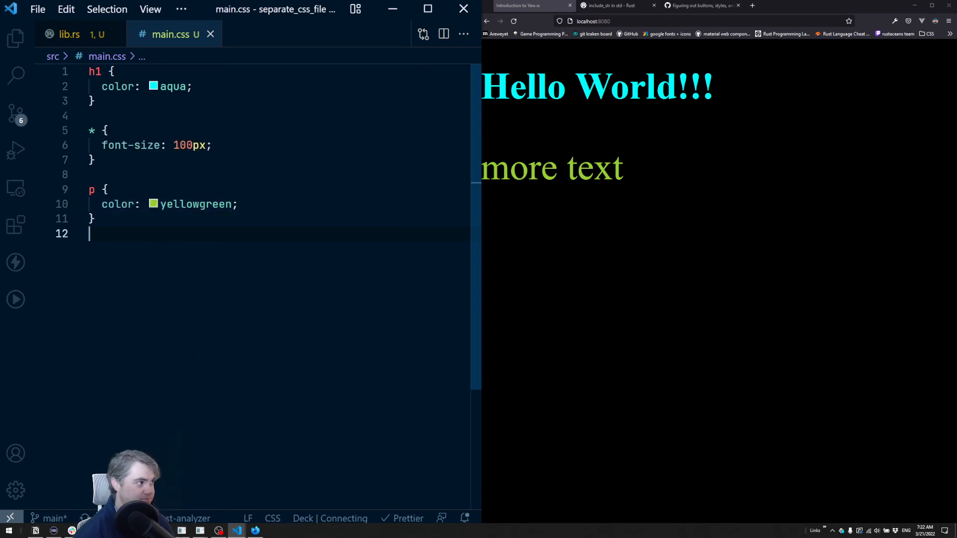
# - Inspect the page in Firefox DevTools, toggling the body's black background rule, then return to main.css
pyautogui.click(69, 34)
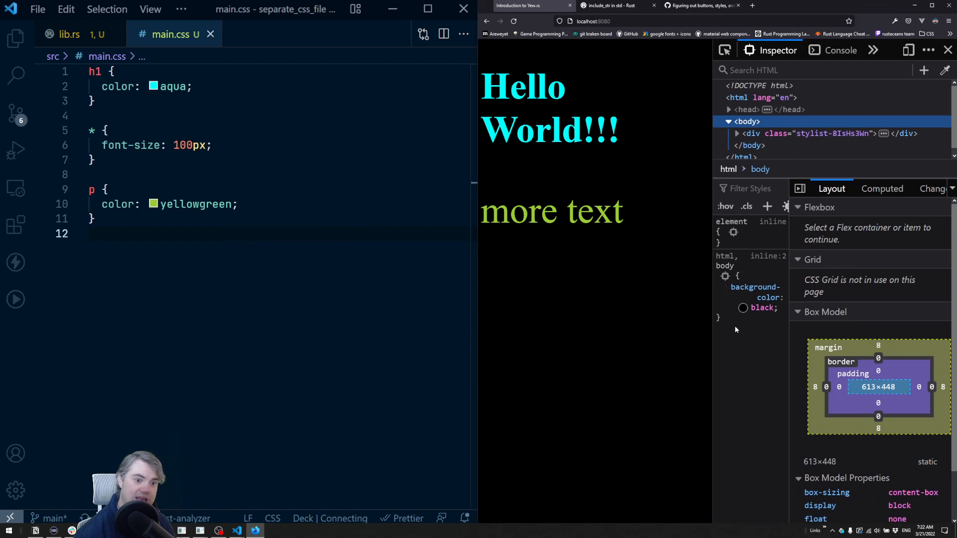
pyautogui.click(724, 287)
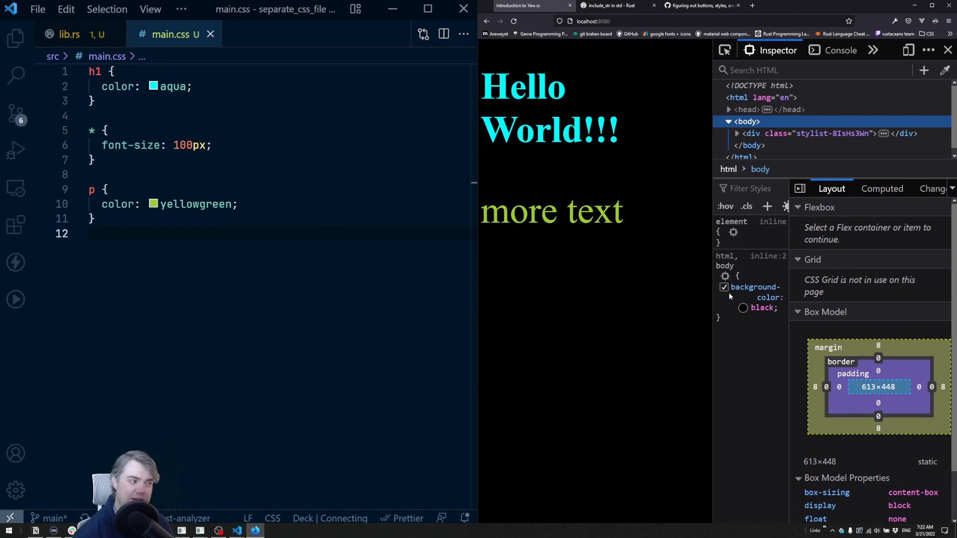
pyautogui.click(68, 34)
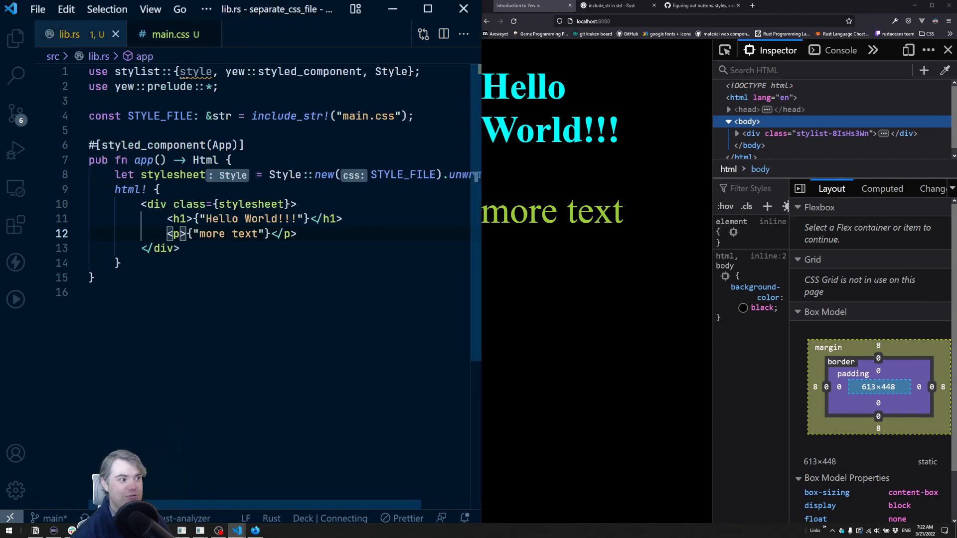
pyautogui.click(173, 34)
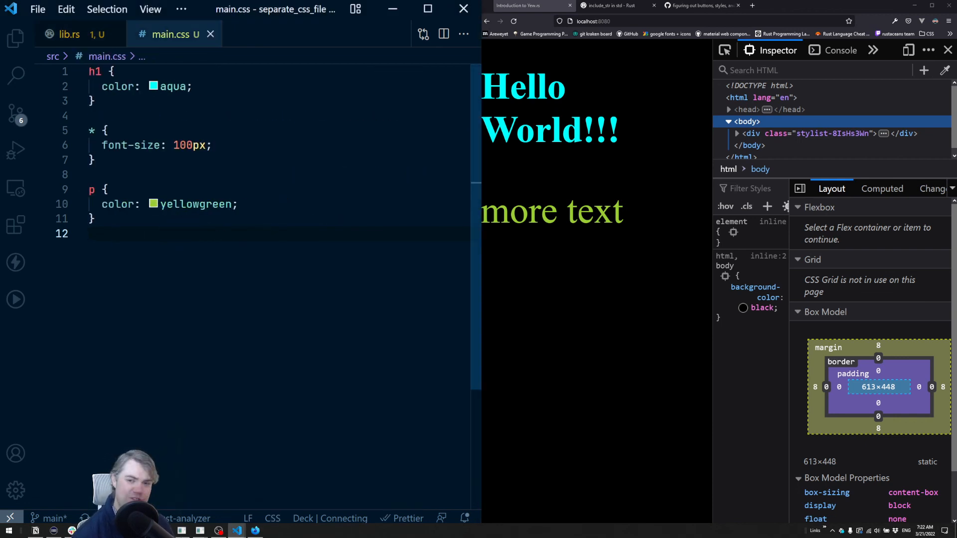